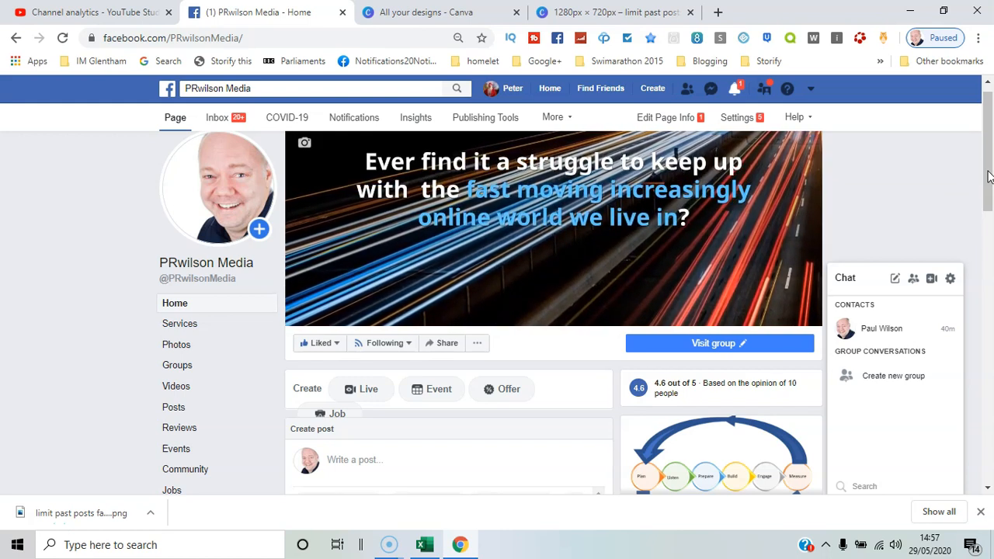
mouse_move(827, 144)
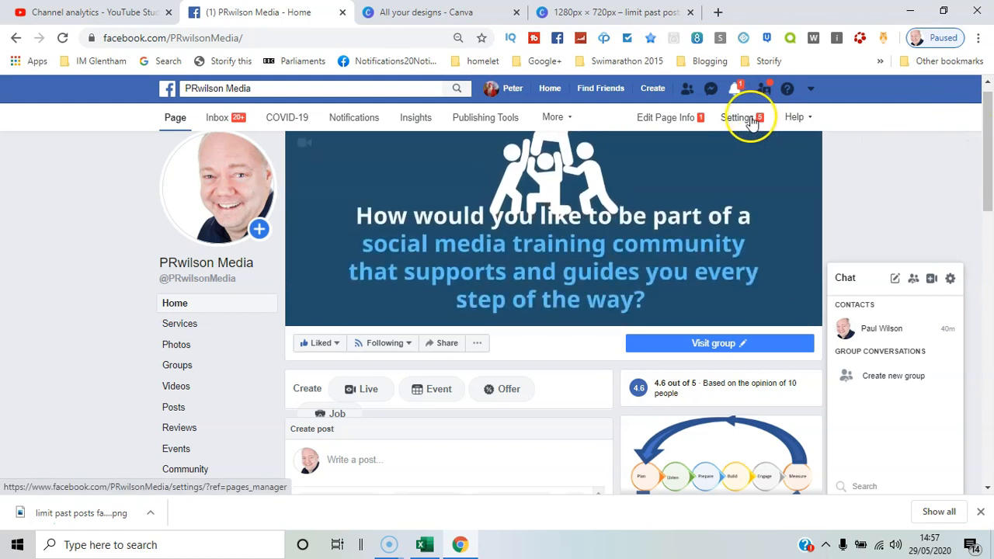
Step: Open Settings from the PRwilson Media Page's top bar
click(738, 118)
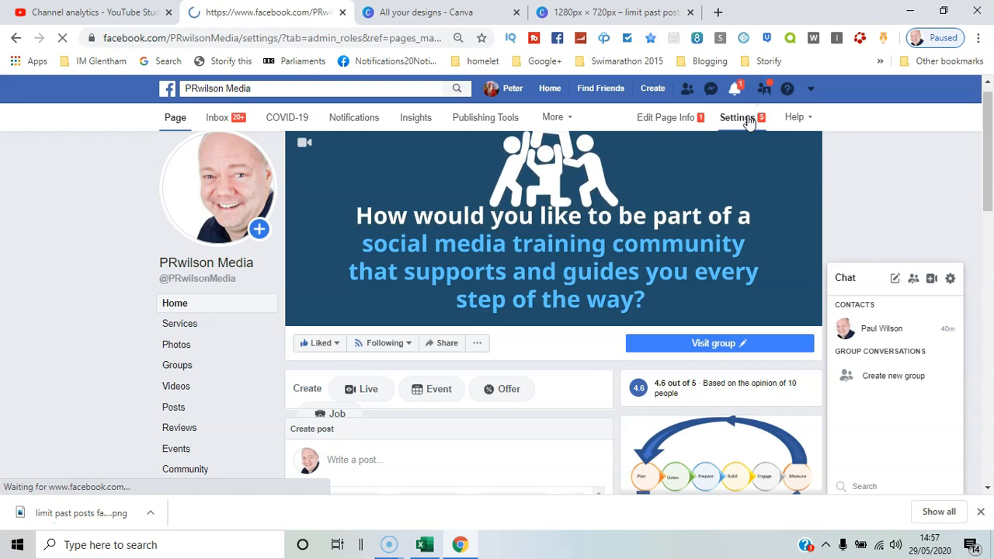
click(736, 118)
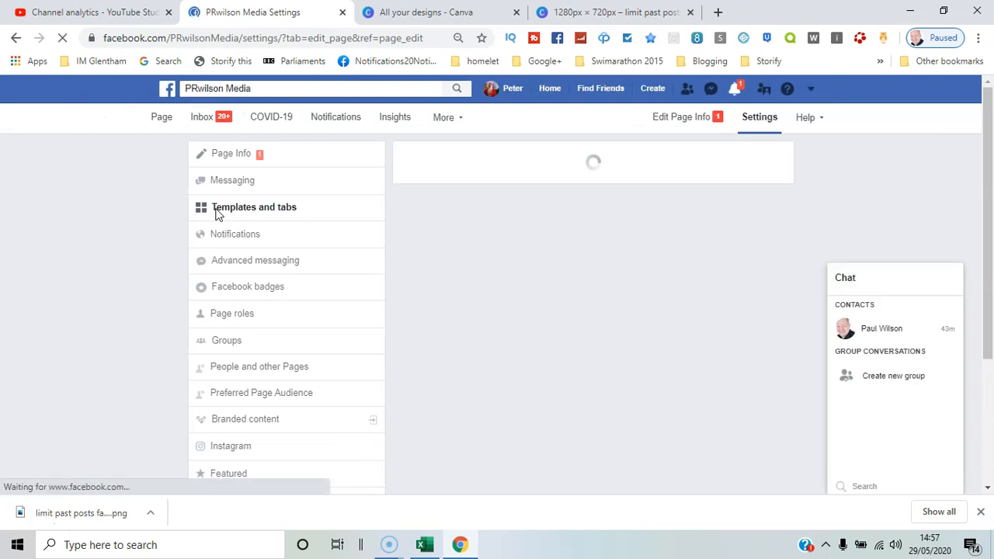
Step: In Templates and tabs, edit the current Services template and browse Business, Shopping and Venues
click(253, 207)
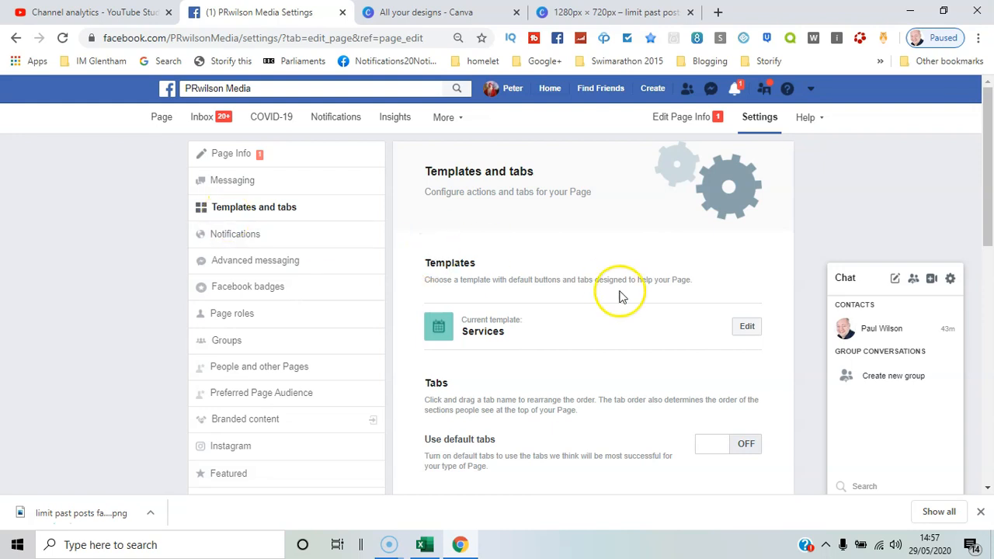
click(746, 326)
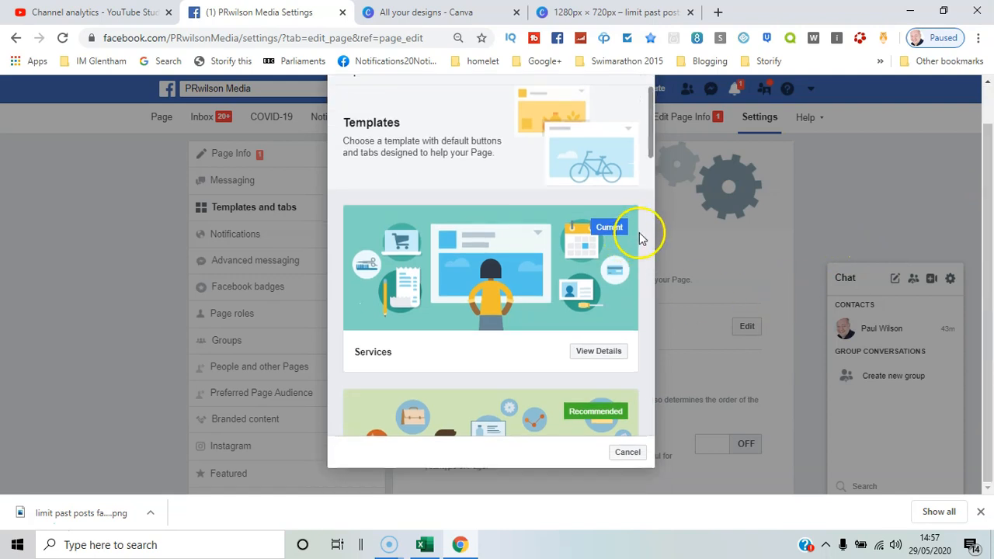
scroll(down, 3)
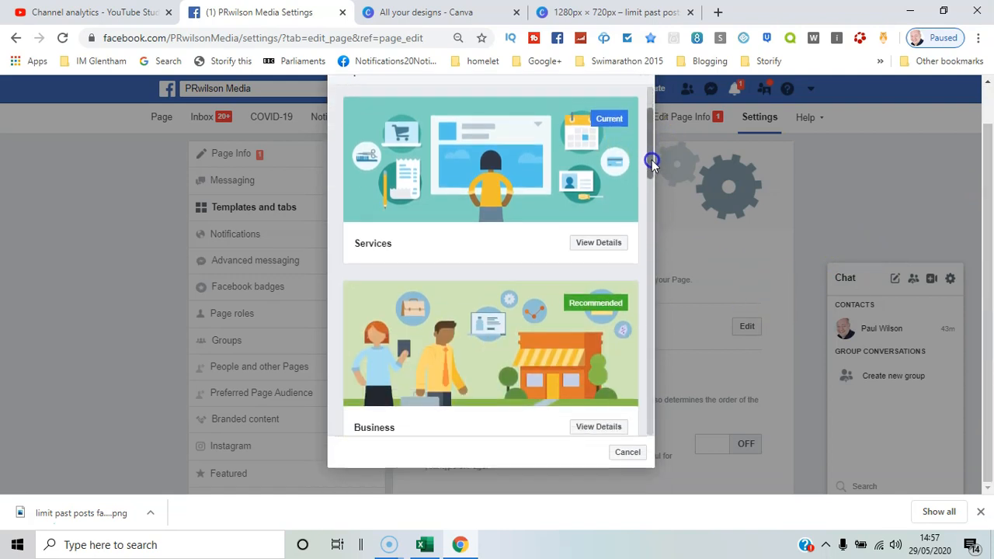
scroll(down, 3)
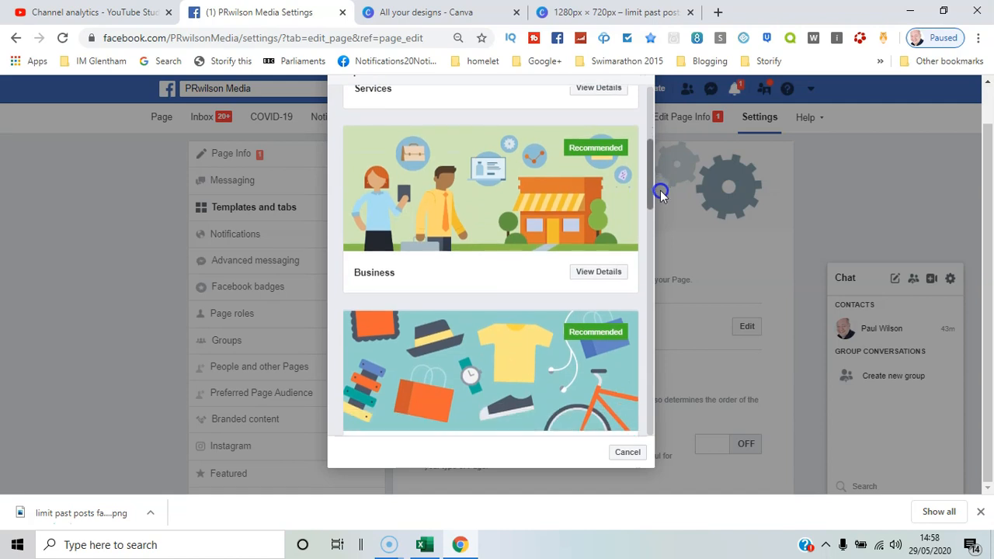
scroll(down, 3)
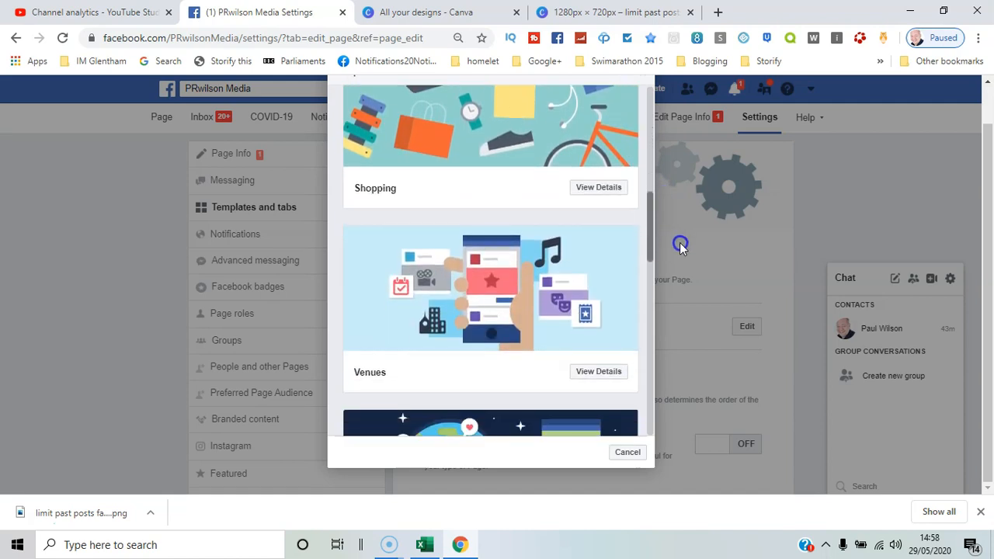
scroll(down, 3)
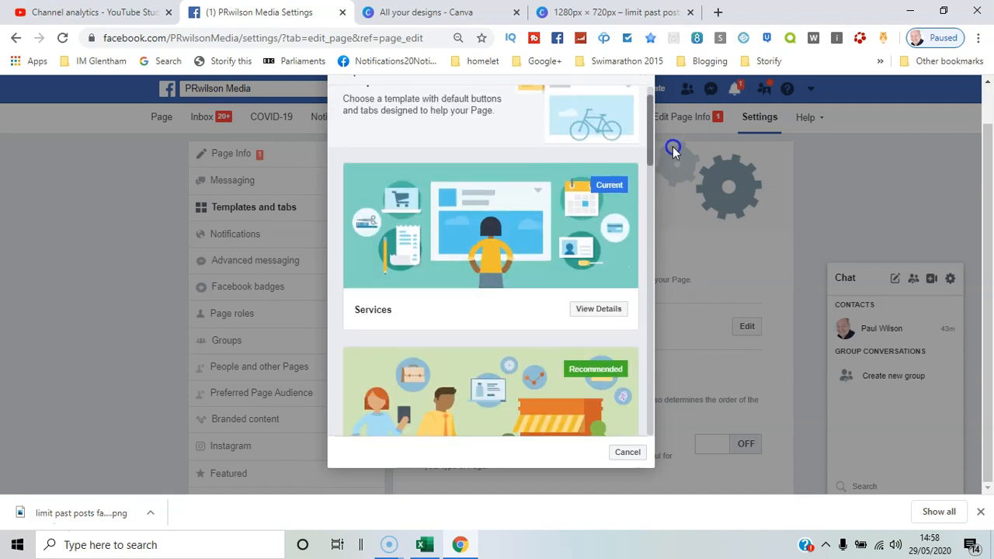
scroll(down, 3)
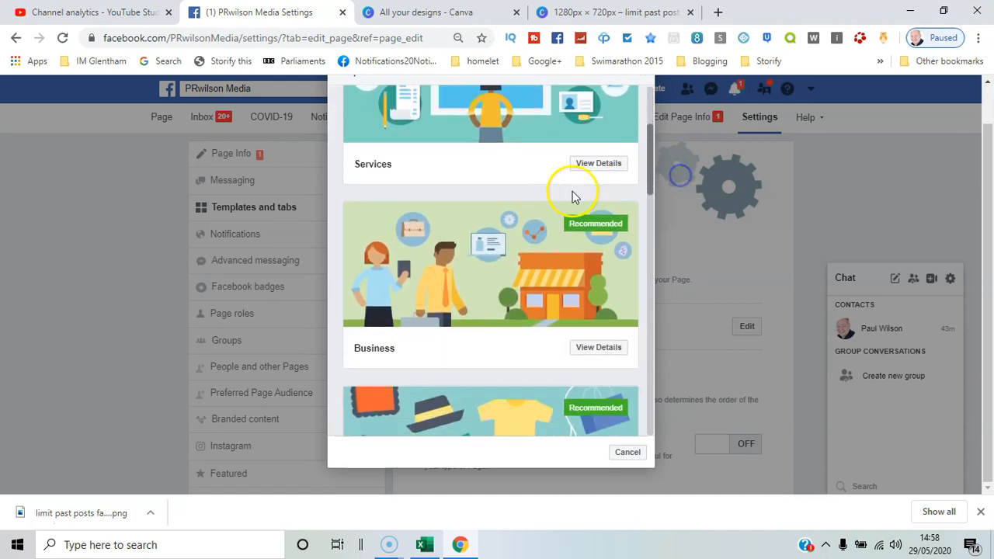
mouse_move(446, 318)
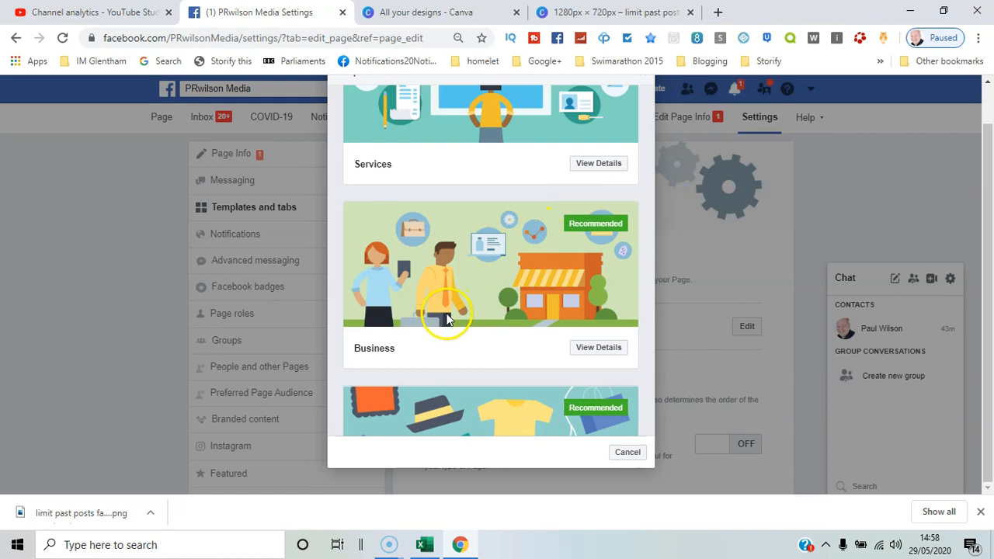
Step: Select the Business template, apply it, and confirm the switch from Services
click(598, 348)
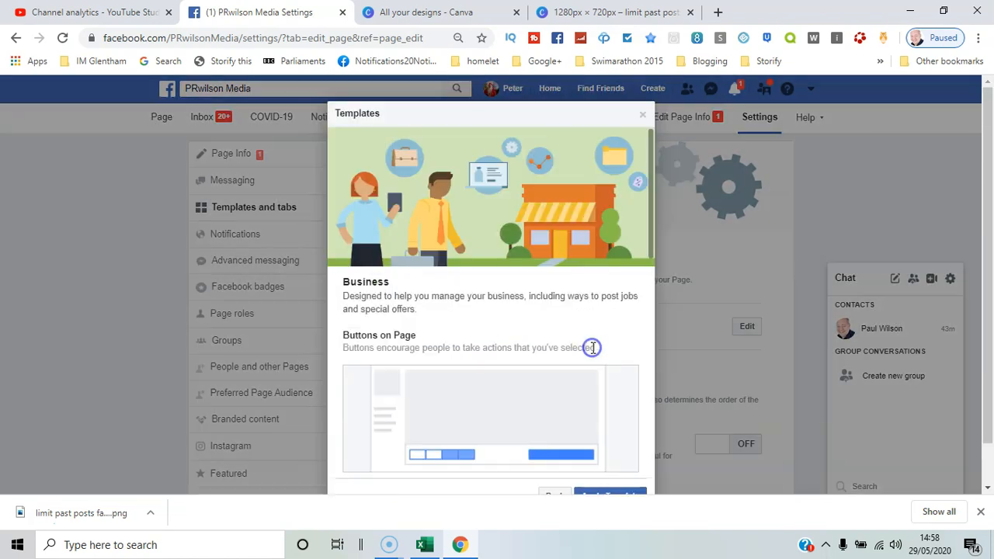
mouse_move(689, 220)
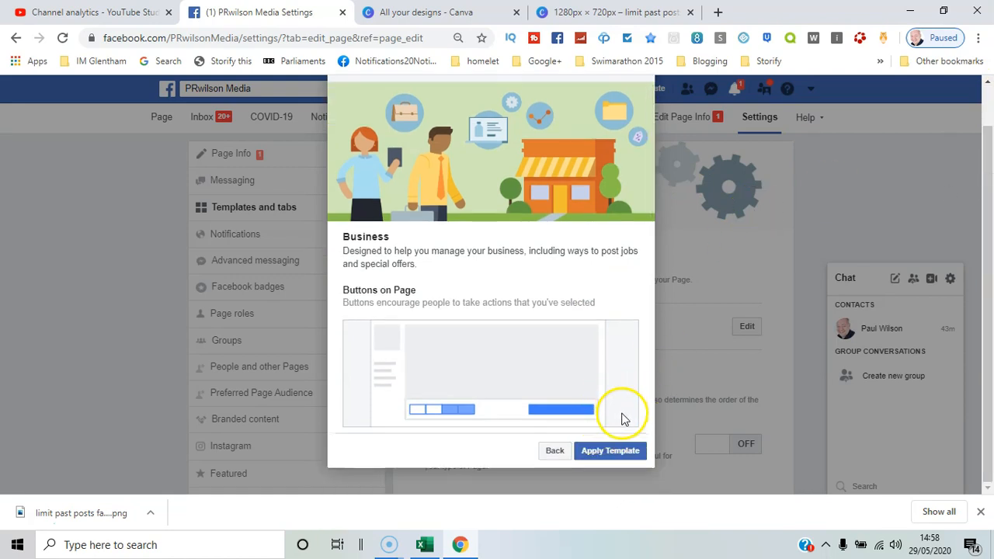
mouse_move(618, 427)
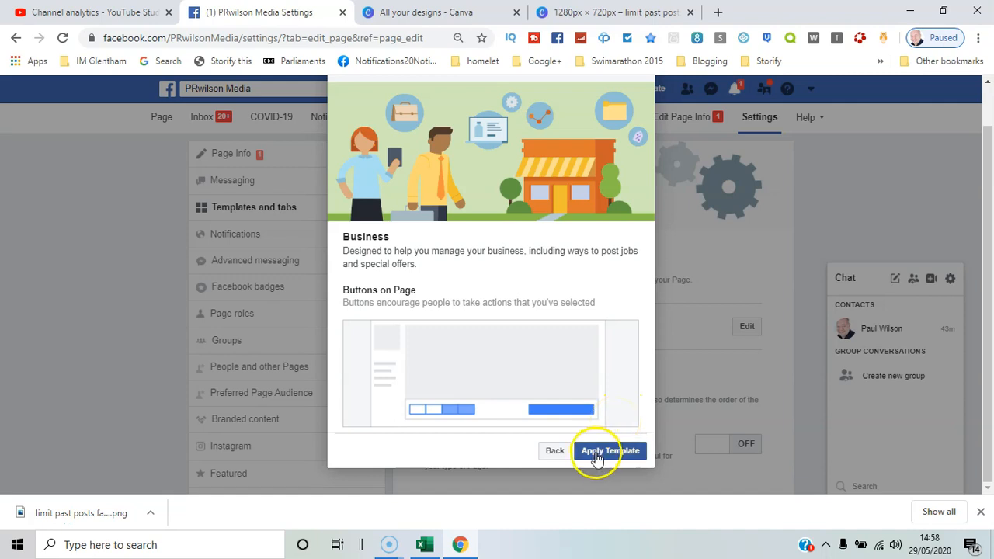
click(609, 451)
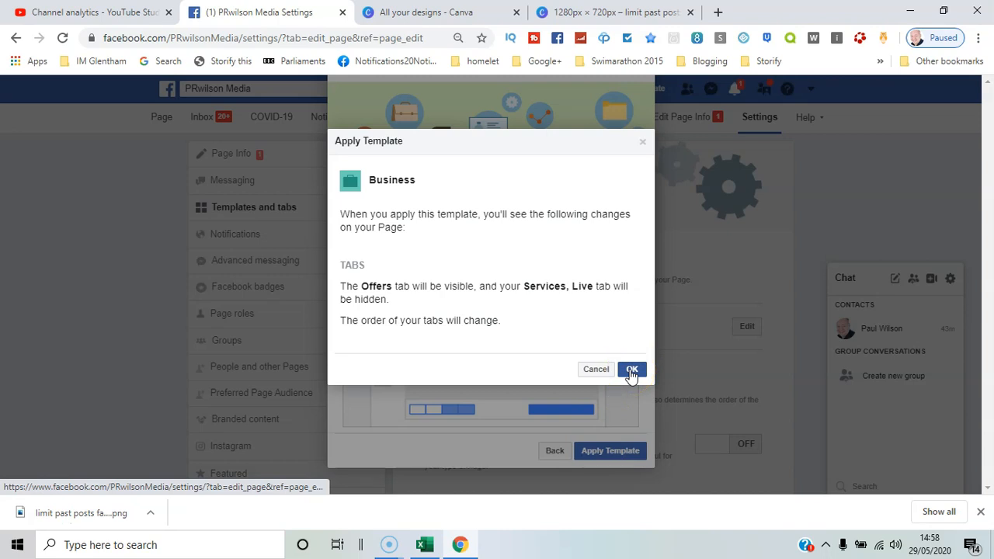
click(630, 369)
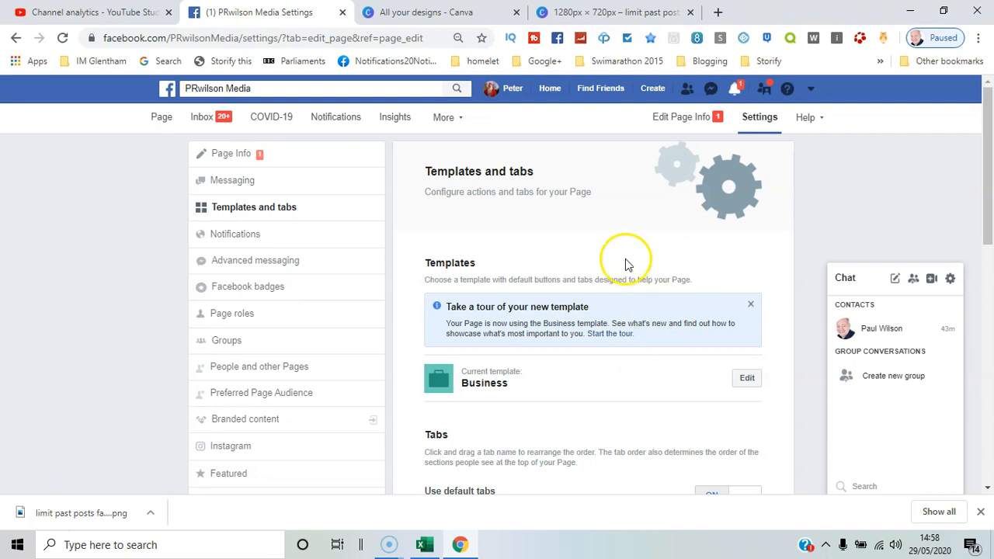
mouse_move(161, 117)
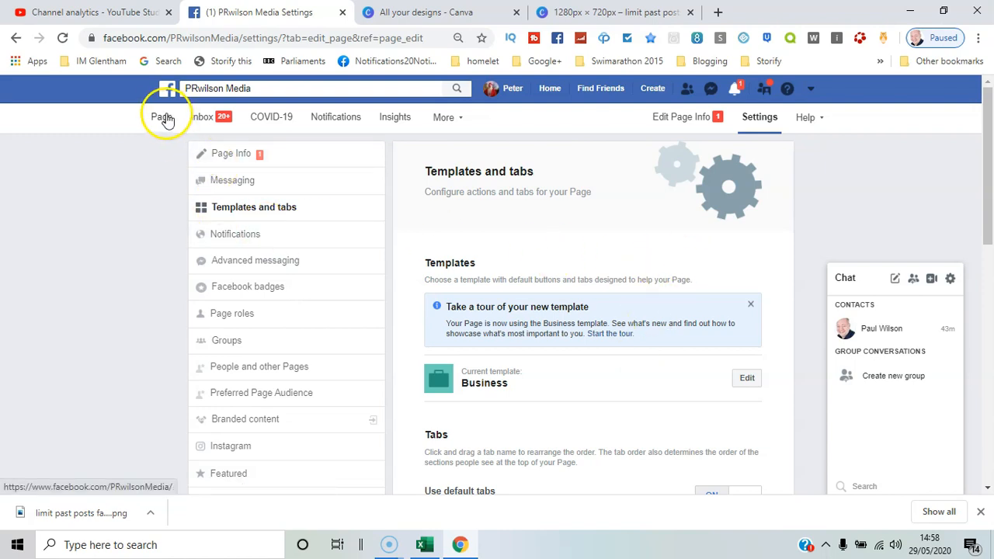
Step: Reorder the tabs to Home, Posts, About, Reviews, Events, Videos, Jobs, Photos
scroll(down, 3)
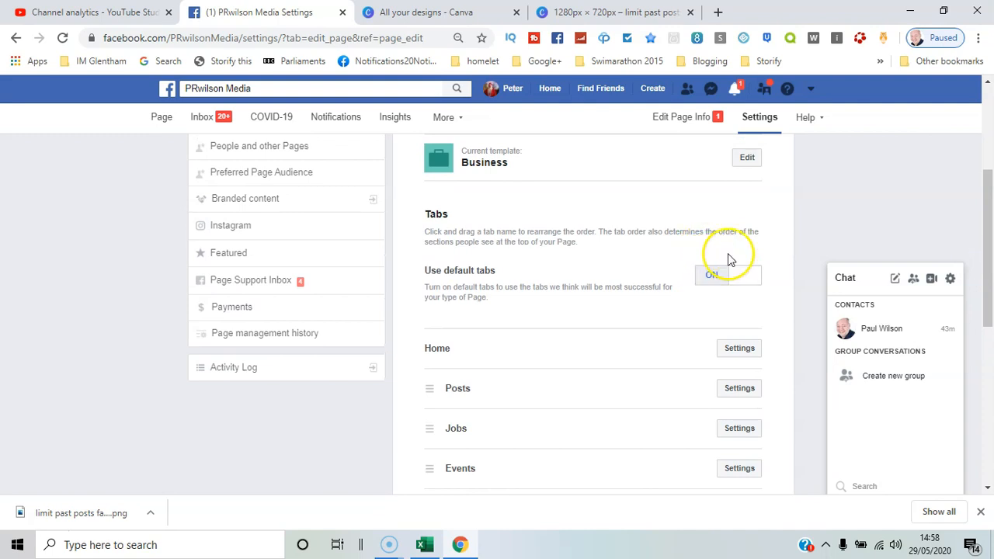
scroll(down, 3)
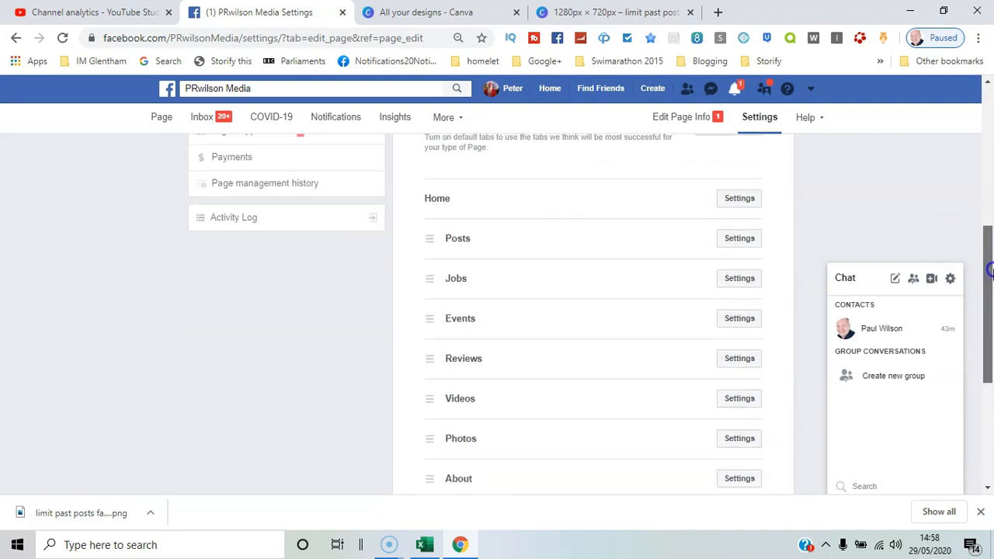
scroll(down, 3)
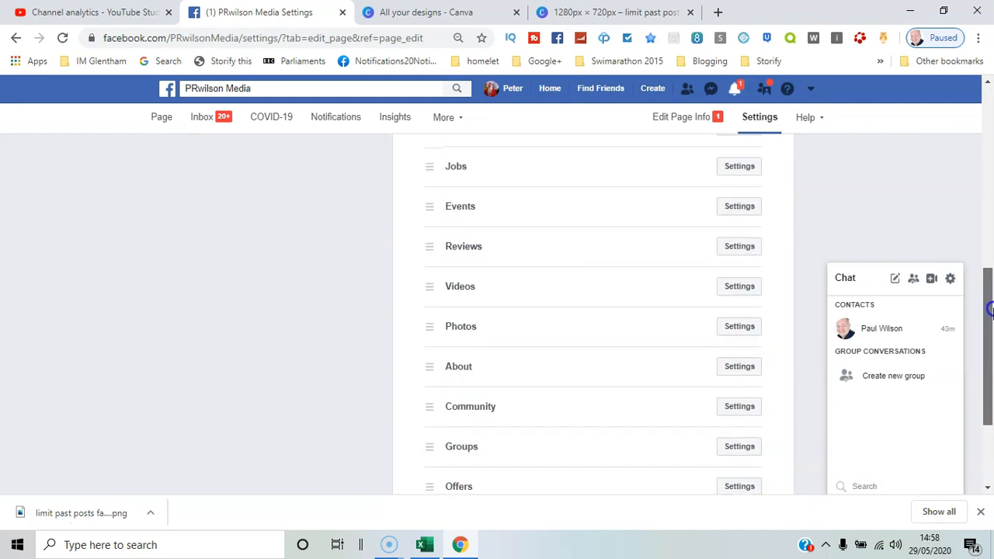
scroll(down, 3)
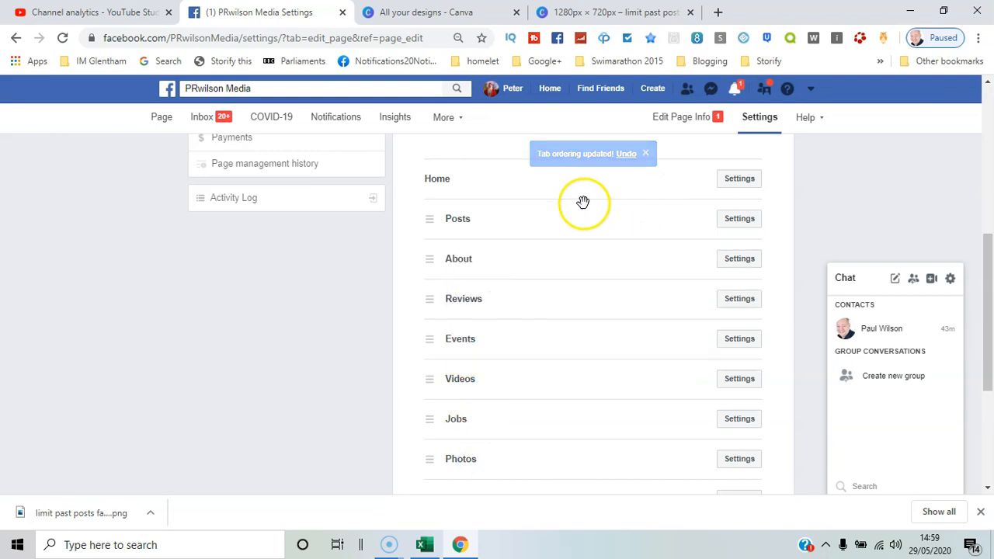
Step: Go to the PRwilson Media Page view and switch to the new Facebook design
click(161, 117)
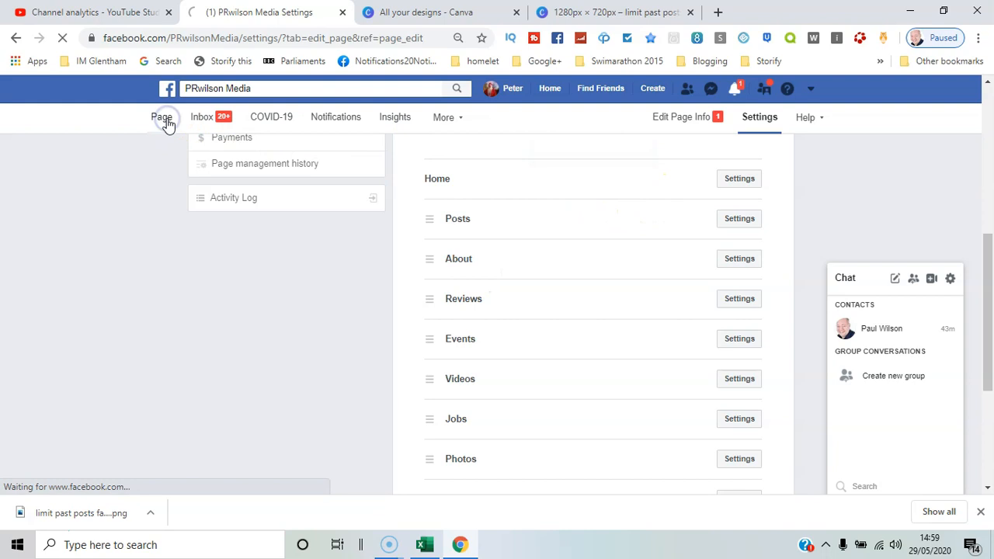
click(161, 117)
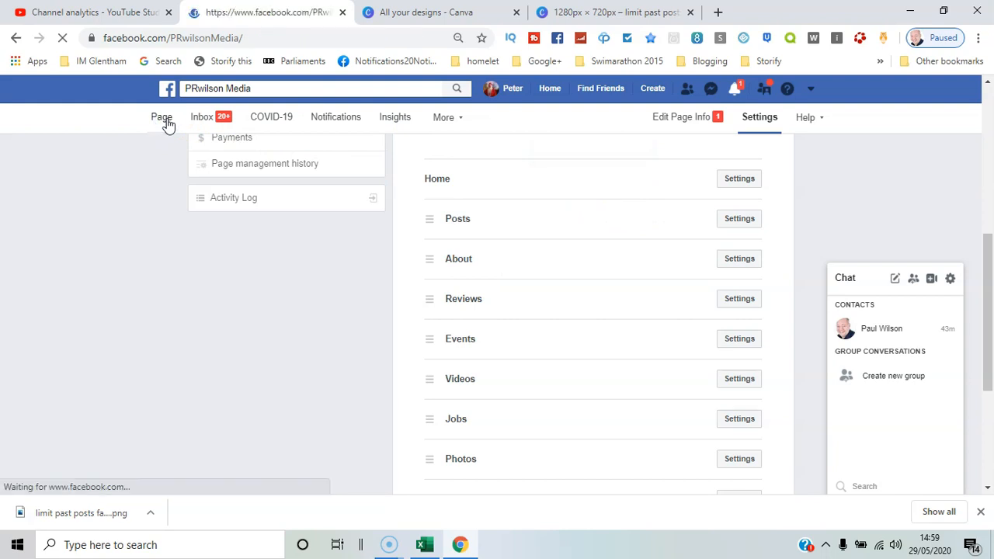
click(162, 116)
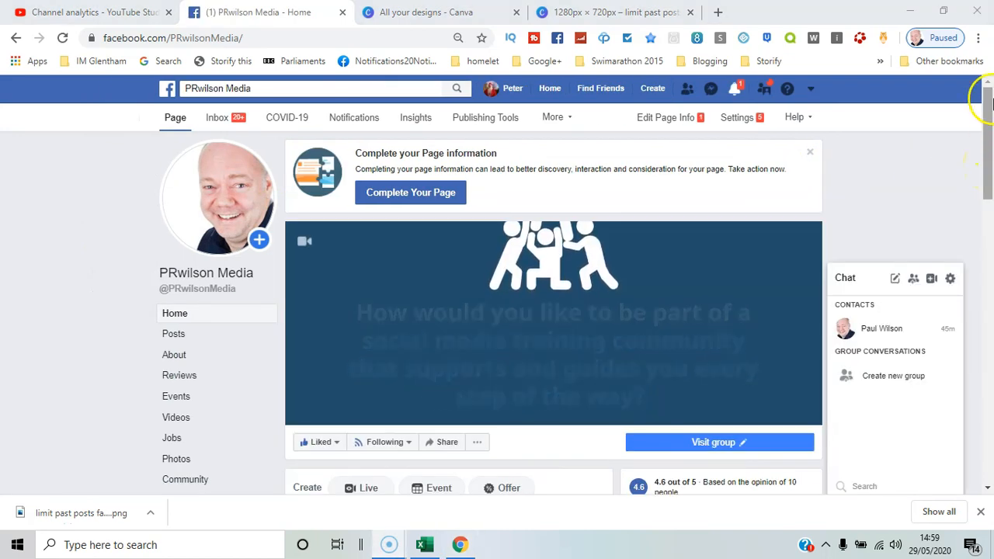
click(812, 88)
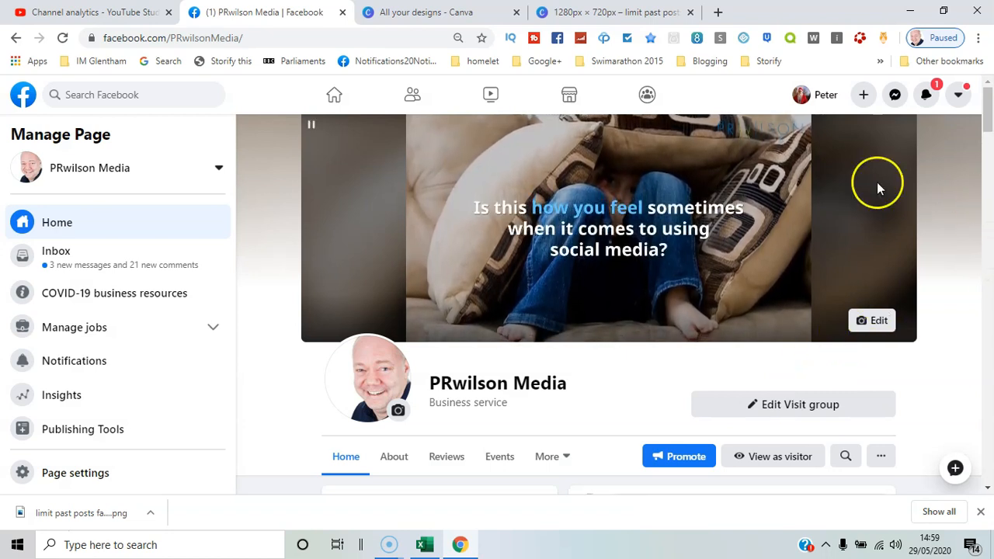
Step: Open Page settings and scroll to the Business template's Tabs list
click(75, 472)
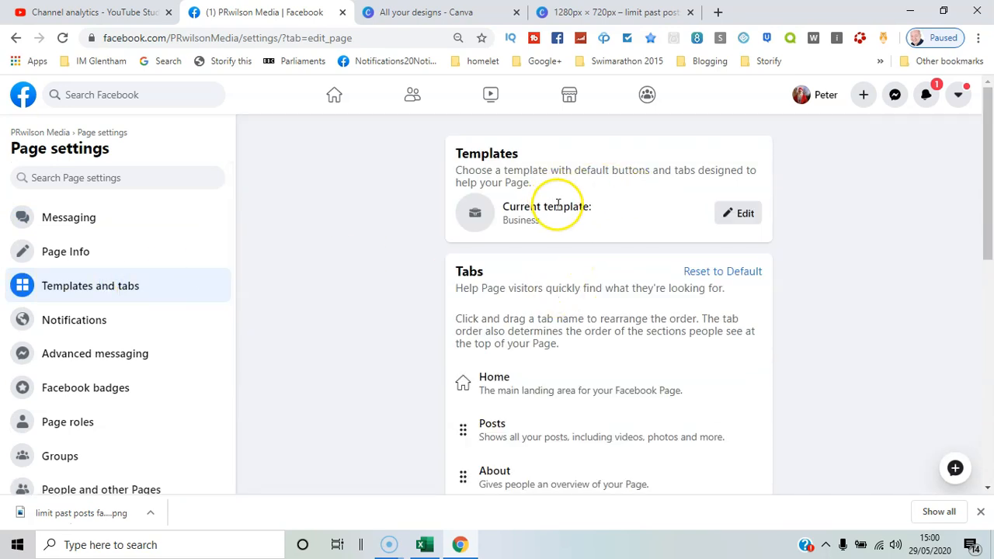
mouse_move(928, 264)
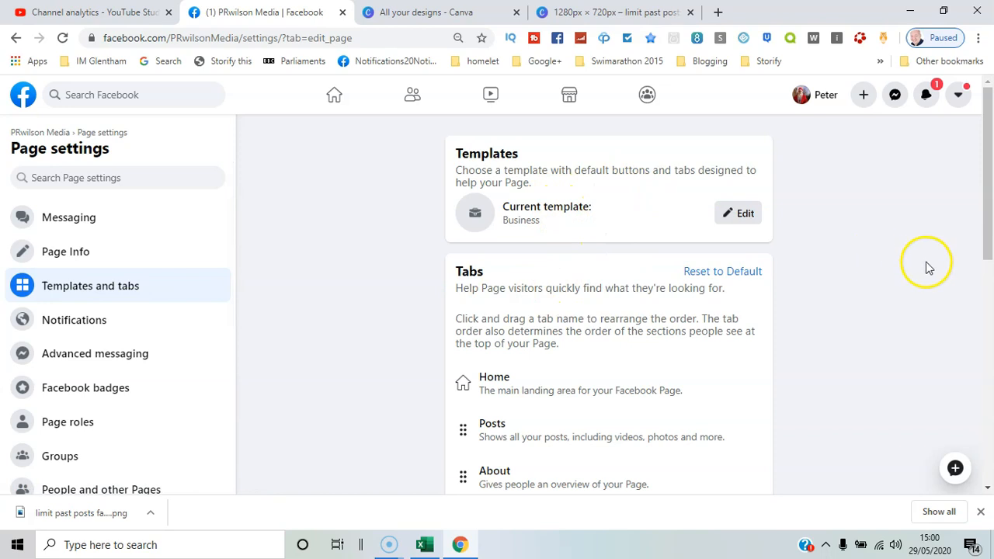
scroll(down, 3)
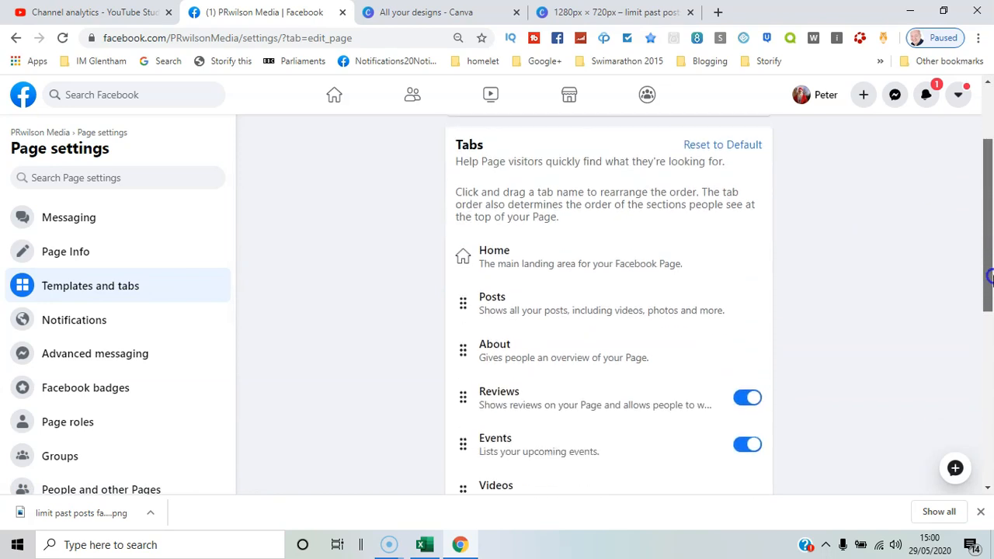
scroll(down, 3)
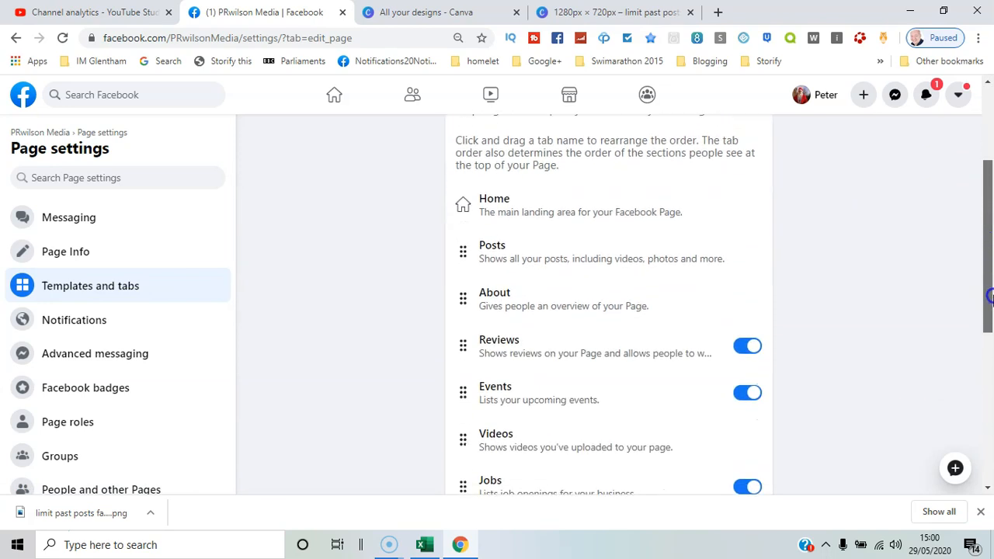
mouse_move(682, 393)
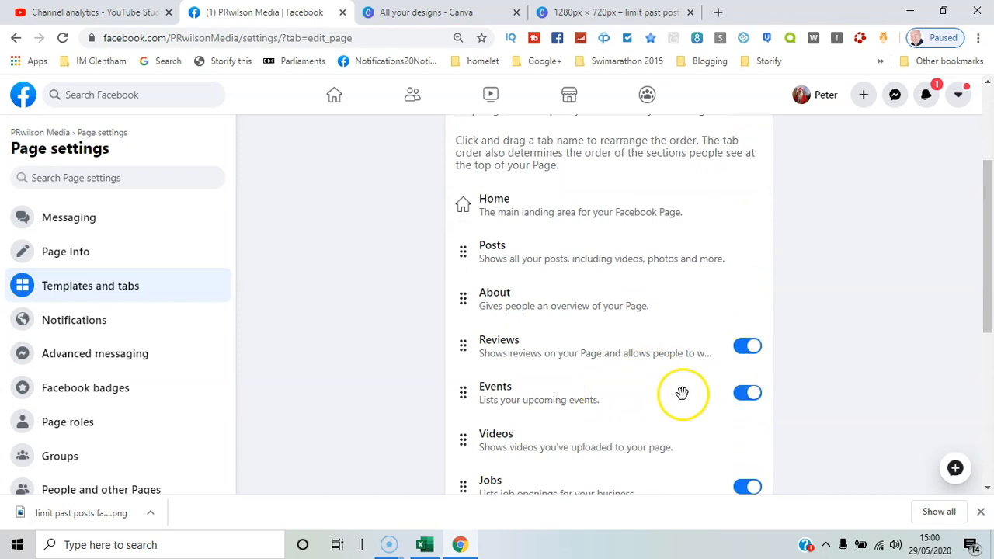
mouse_move(954, 333)
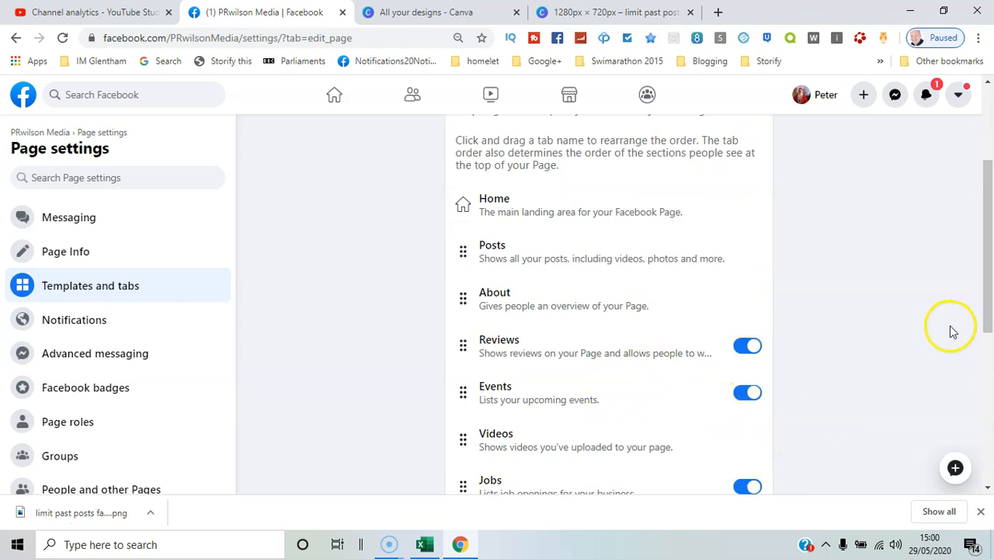
scroll(down, 3)
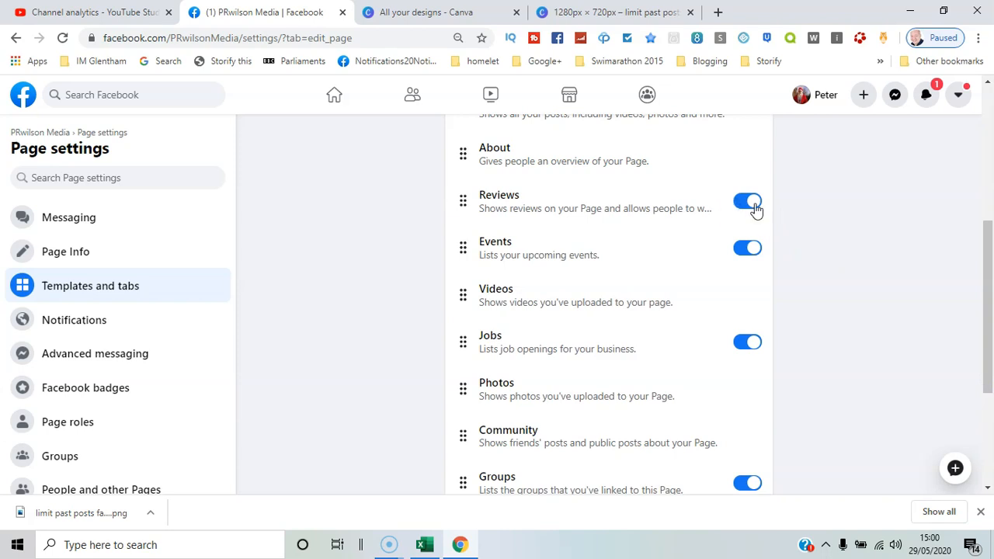
Step: Switch off the Reviews tab, leaving Events, Jobs, Groups and Offers on
click(747, 201)
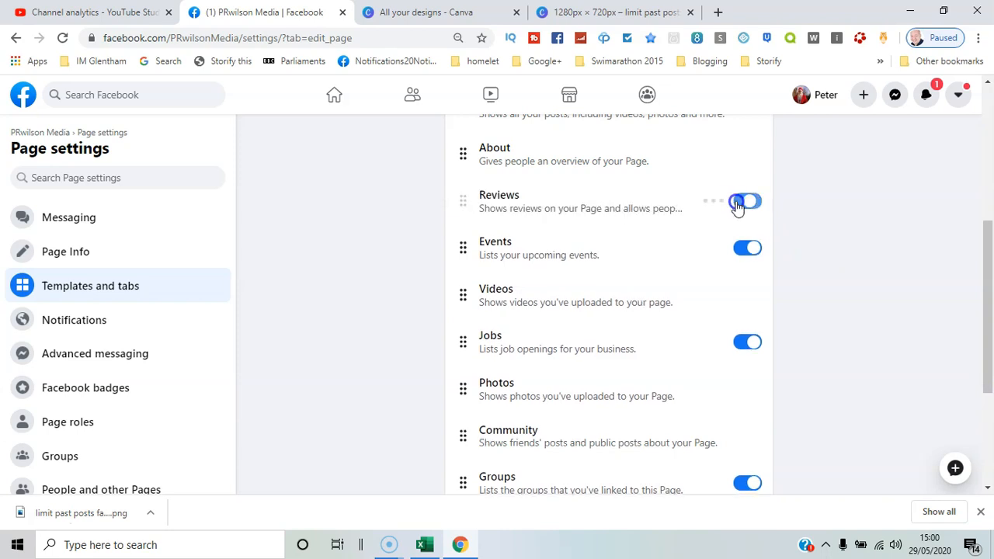
click(748, 201)
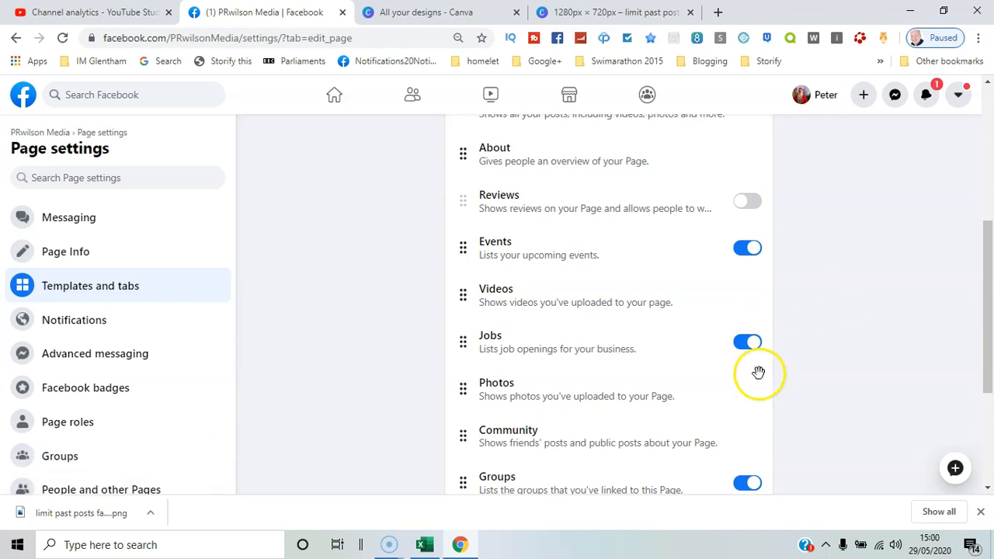
mouse_move(740, 484)
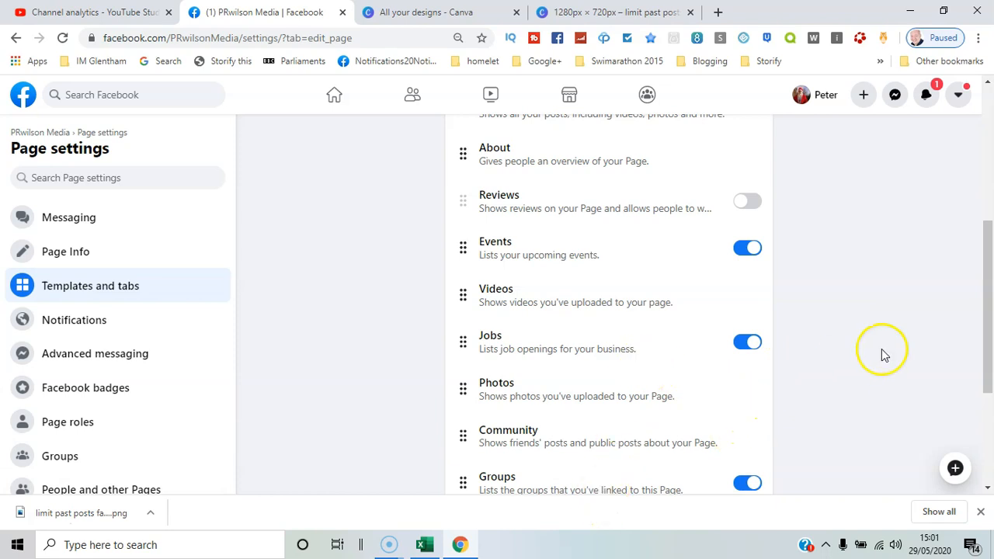
scroll(down, 3)
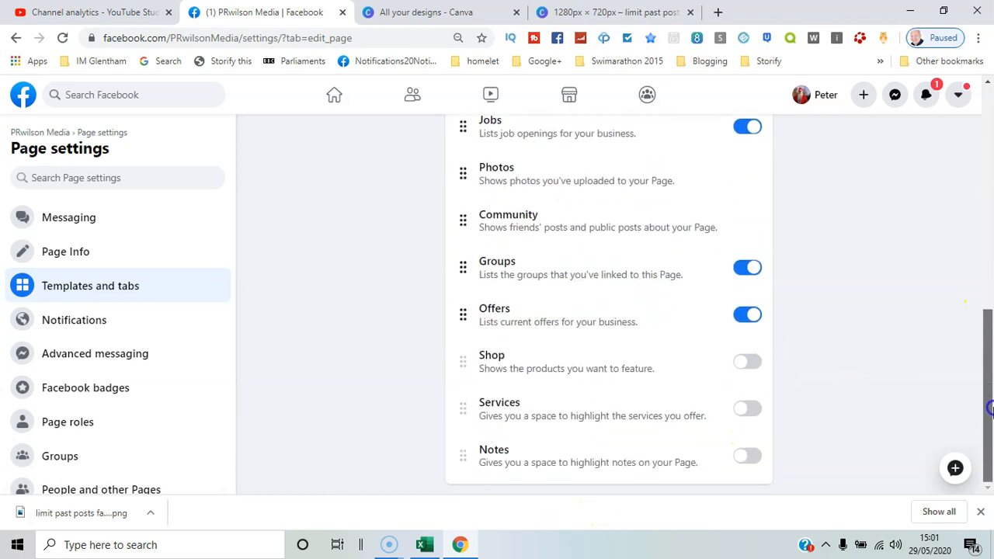